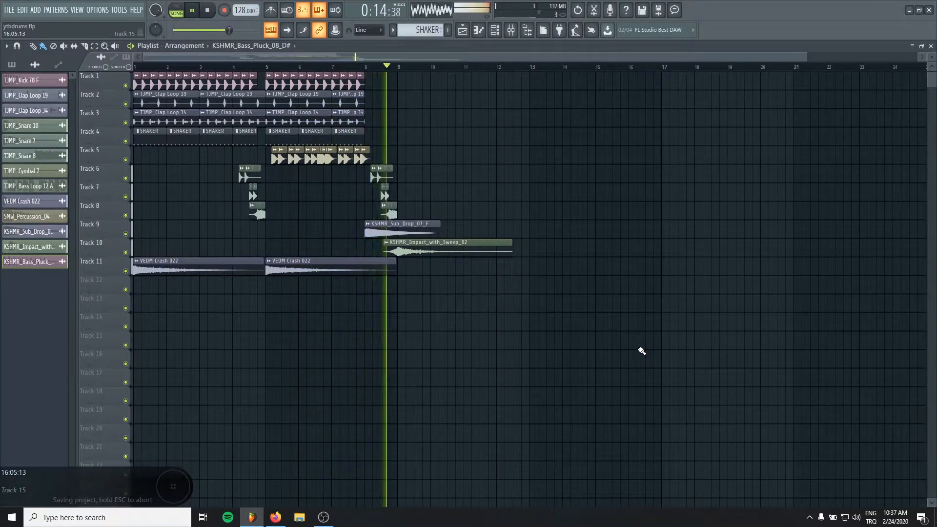
Stop playback and return the drum arrangement to the start.
click(207, 11)
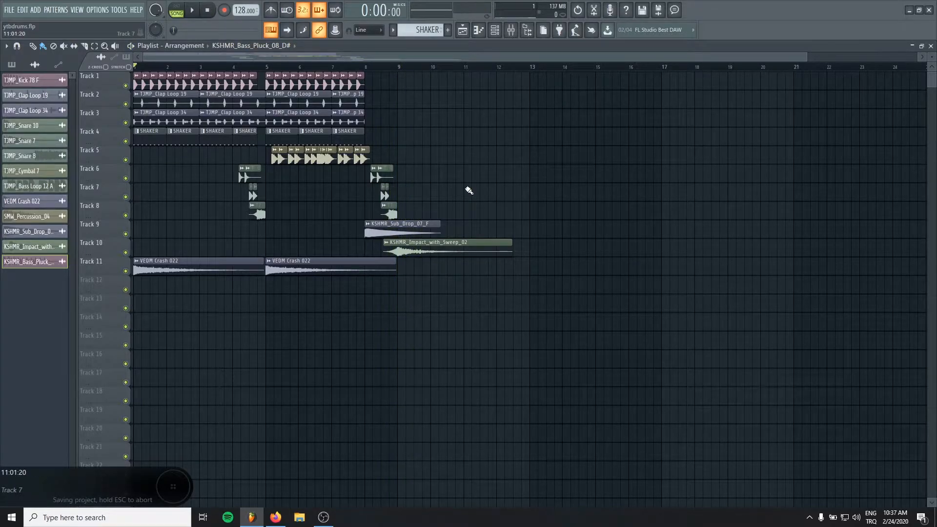
mouse_move(168, 19)
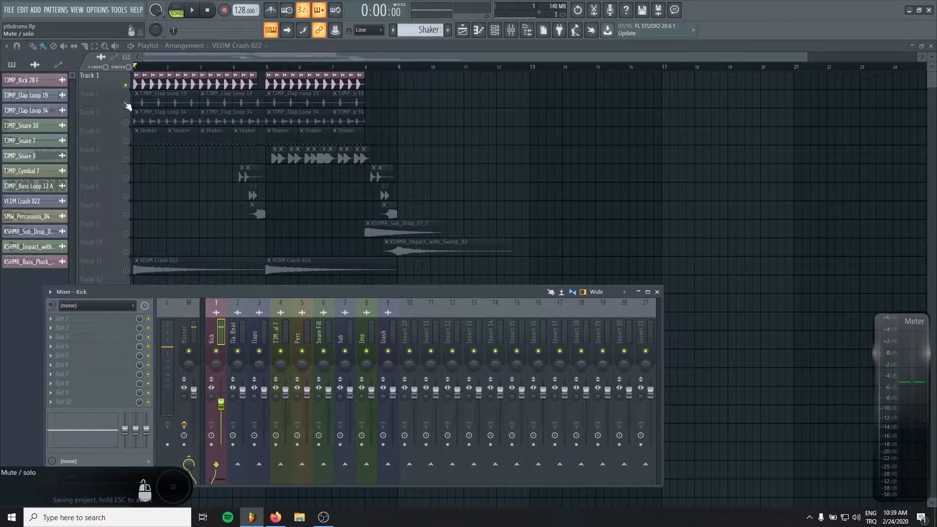
Unmute the second clap track, lower the Claps insert volume, and select the cymbal channel.
click(511, 29)
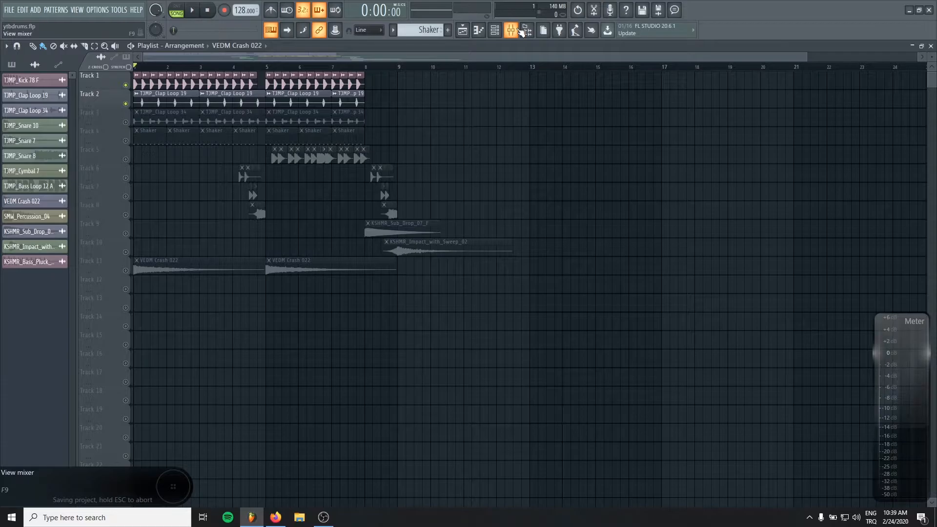
click(510, 29)
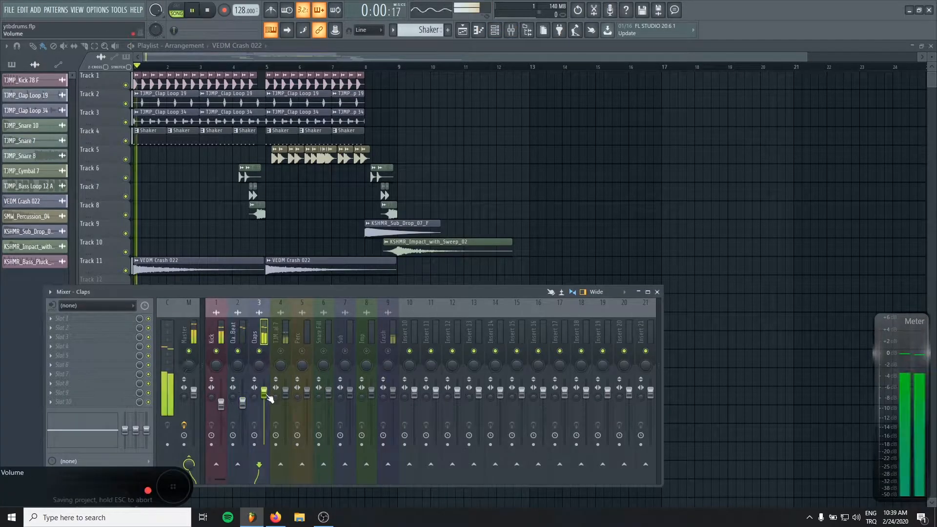
drag(264, 394, 263, 411)
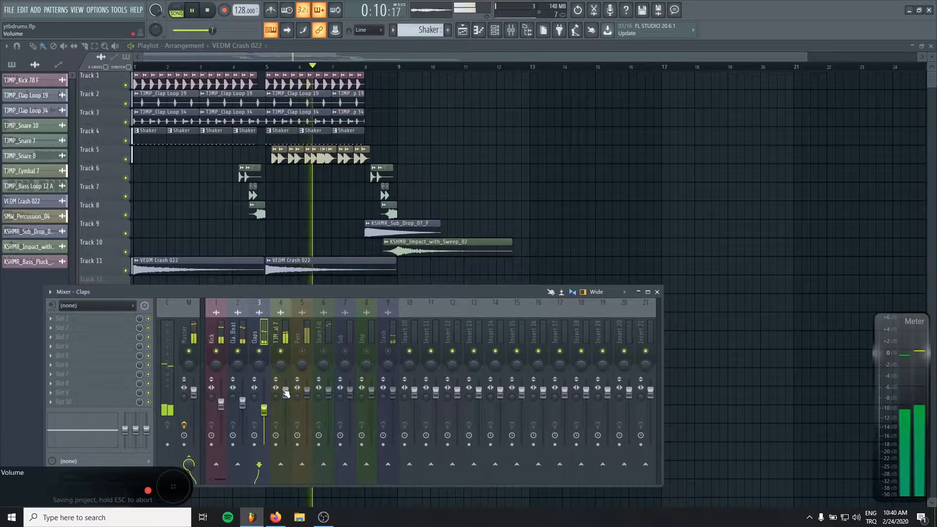
click(279, 332)
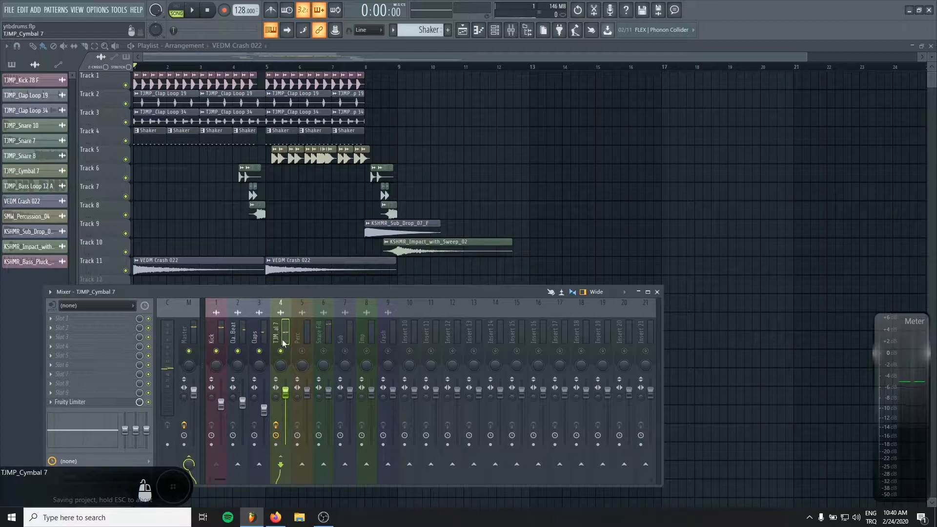
Audition the drum loop with the Mixer open to add Fruity Parametric EQ 2 on Clap Off Beat.
click(191, 10)
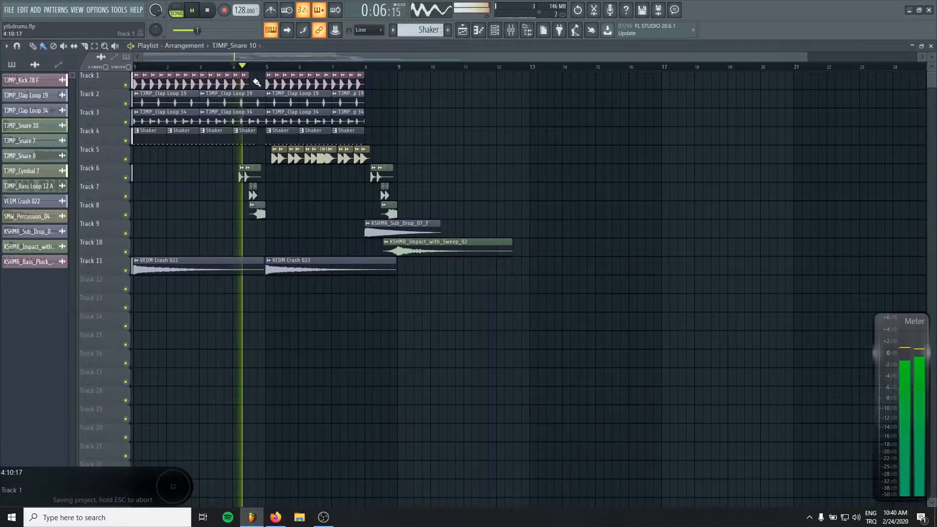
click(526, 29)
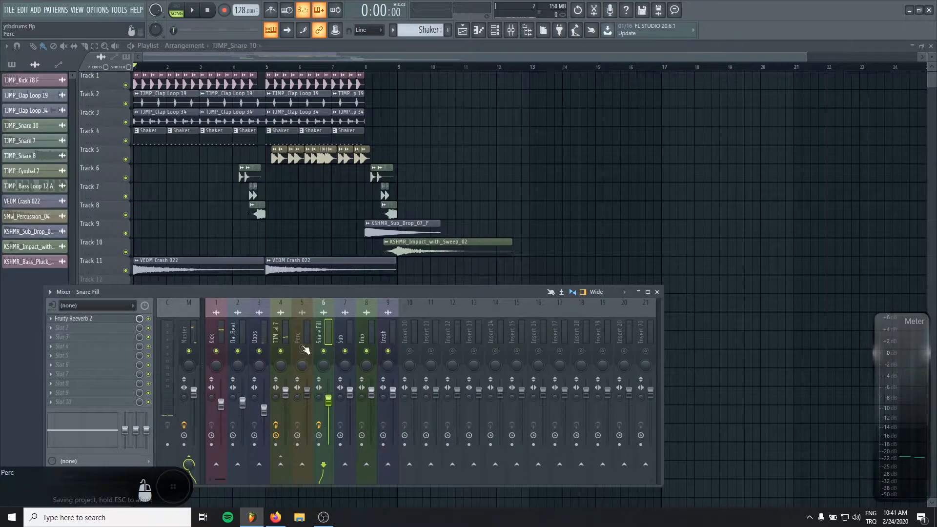
click(191, 10)
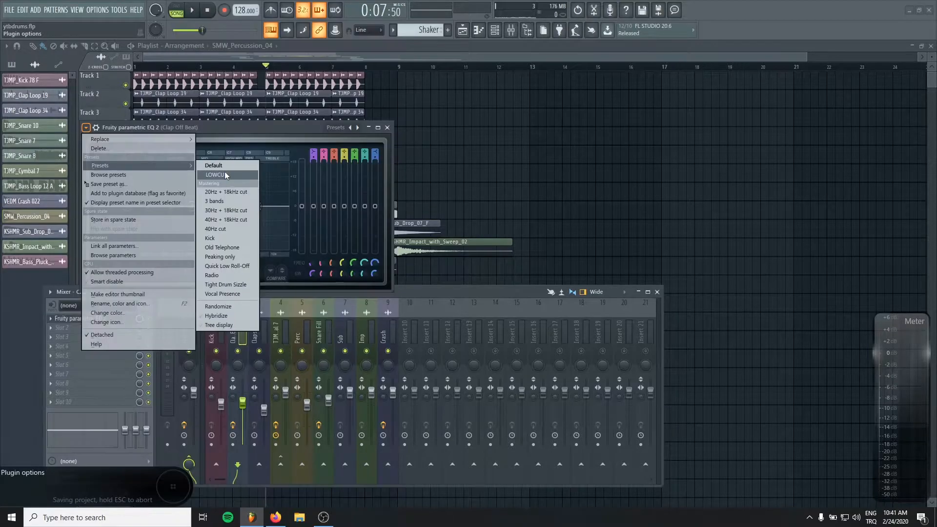
Apply the LOWCUT preset to the Clap Off Beat, Claps and Perc EQs, then adjust the Perc low cut.
click(216, 175)
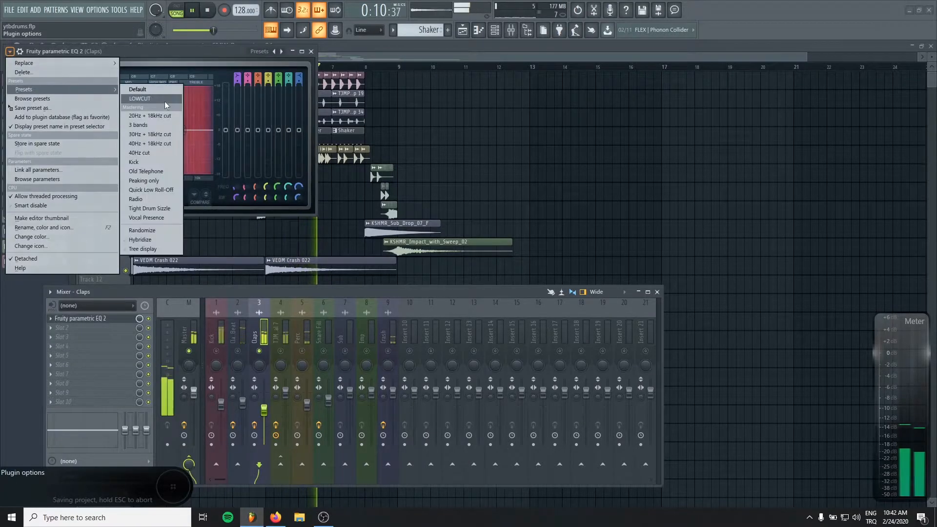
click(140, 98)
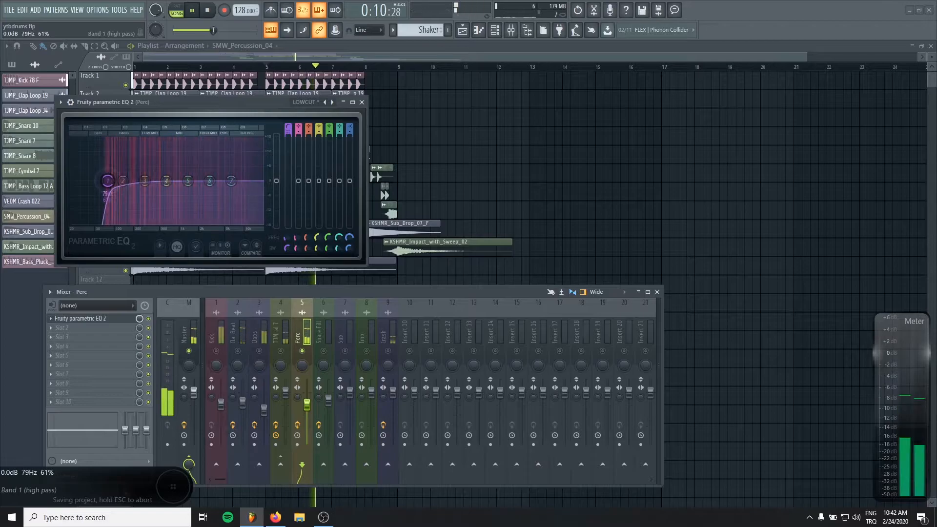
drag(231, 171, 231, 170)
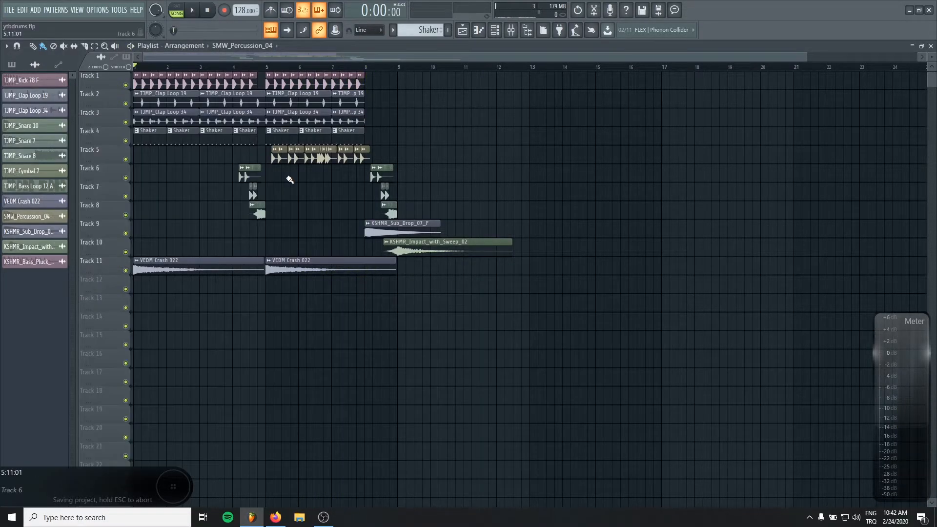
Load LFOTool into slot 10 of the Perc insert and play the loop.
click(192, 10)
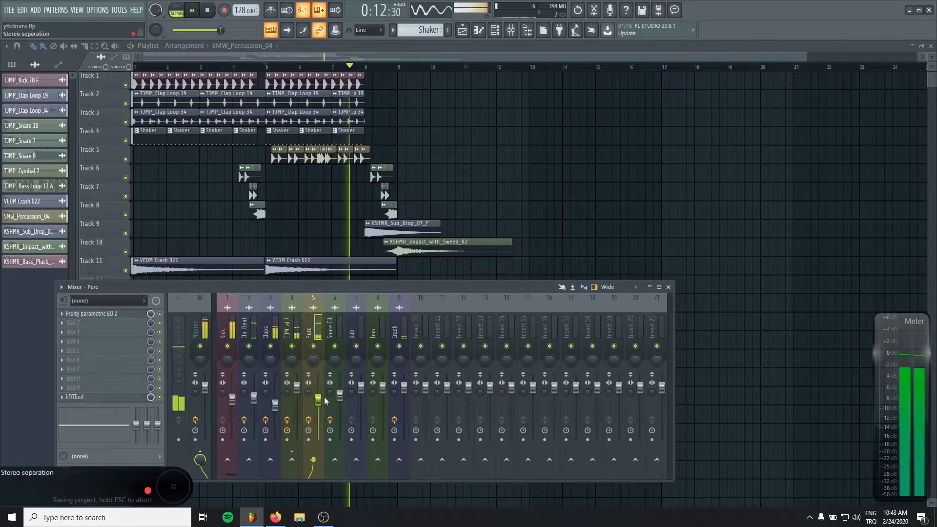
click(8, 10)
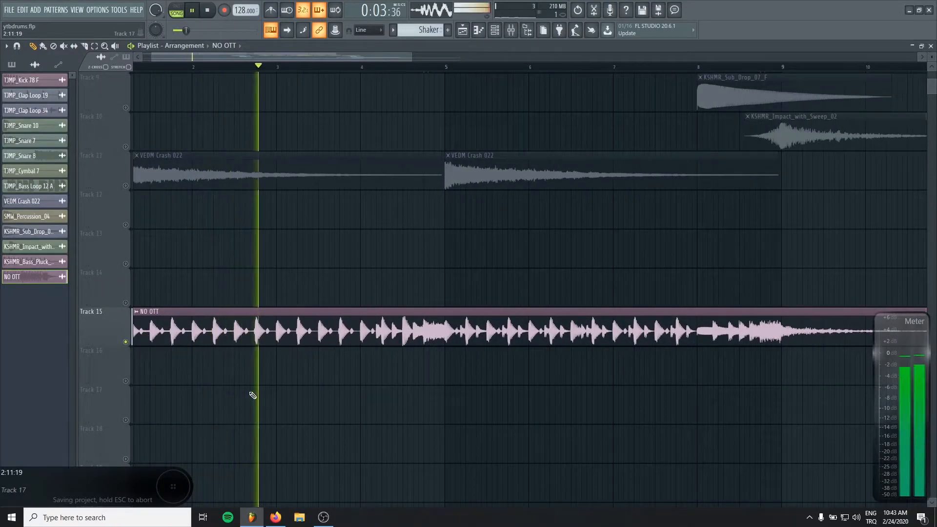
Place the NO OTT bounce on Track 15 and play it.
right_click(126, 338)
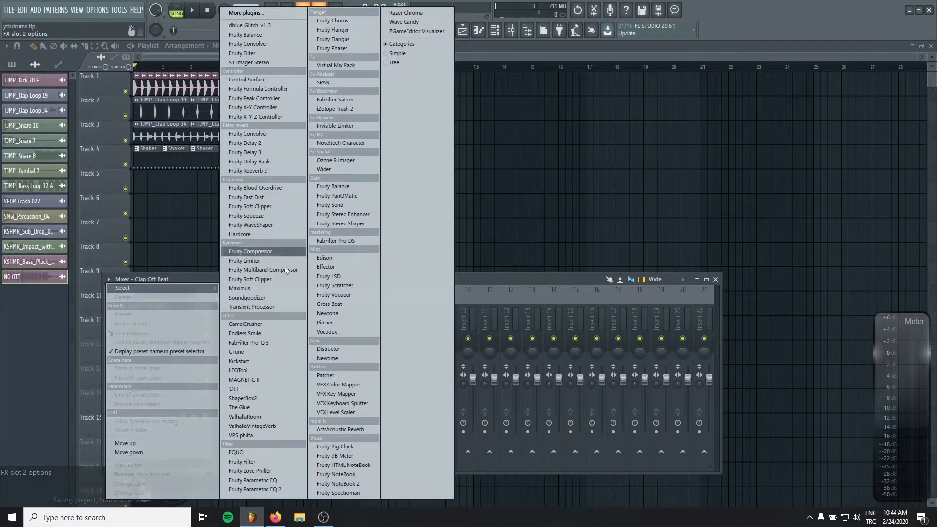
Load OTT onto Clap Off Beat and adjust its depth, time and mid-band gain.
click(233, 388)
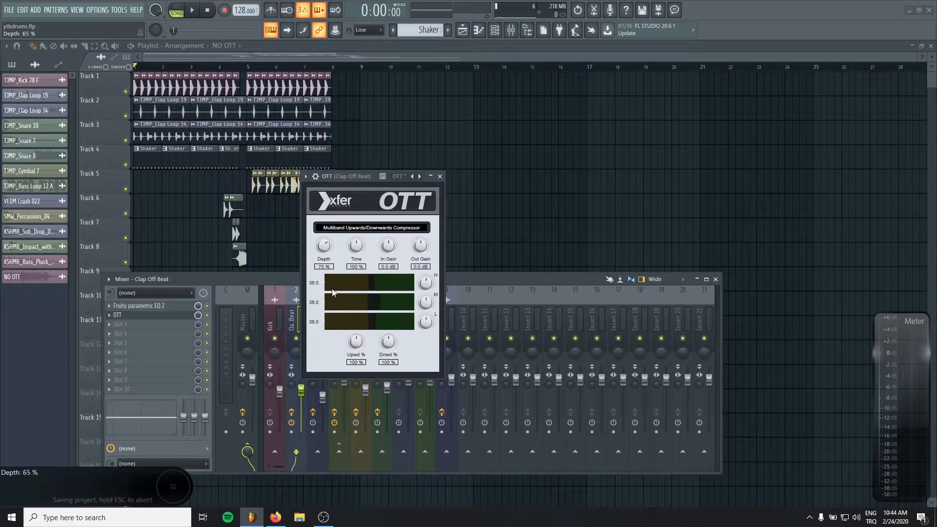
drag(343, 176, 442, 140)
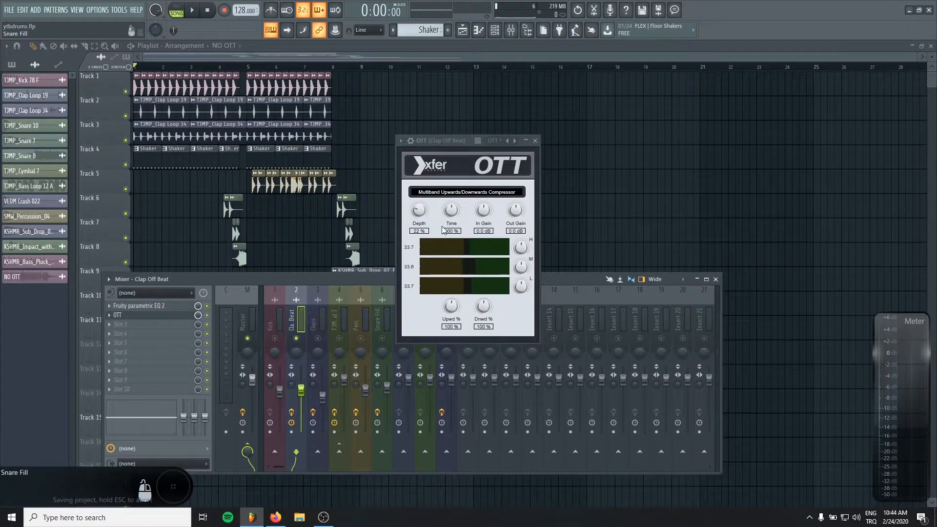
drag(419, 211, 418, 251)
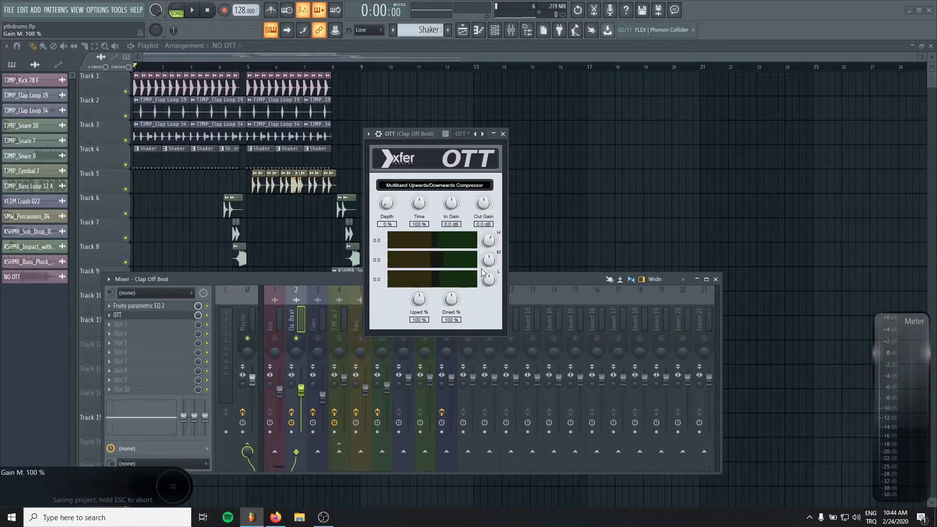
drag(489, 240, 488, 237)
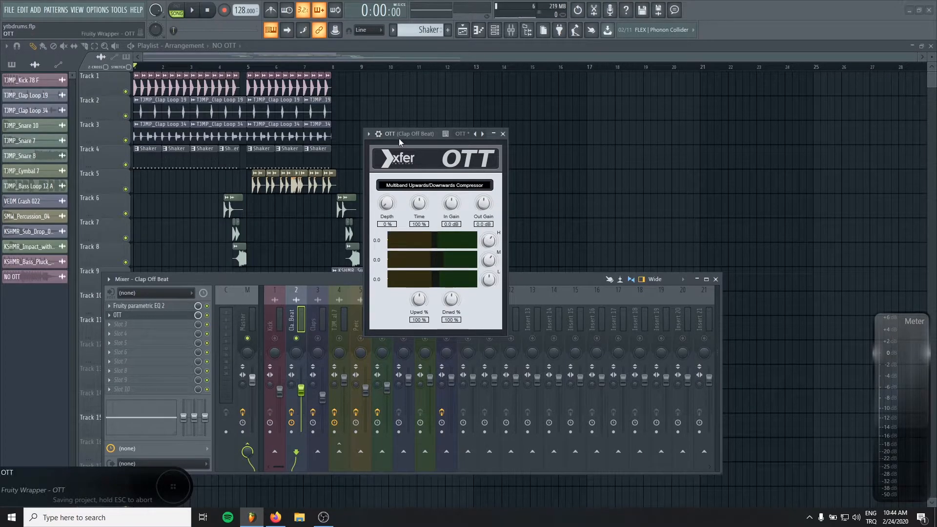
Dial the Clap Off Beat OTT depth in to about 40%.
drag(387, 202, 387, 180)
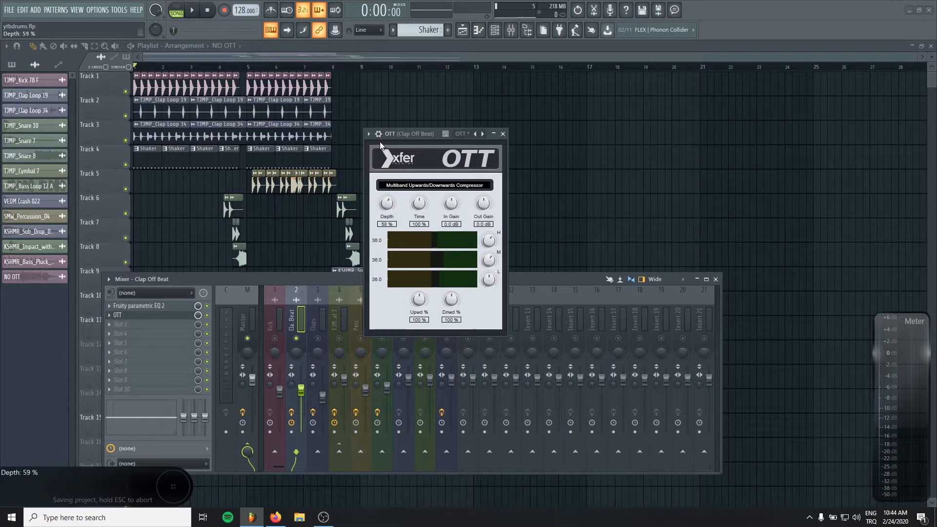
drag(386, 202, 386, 215)
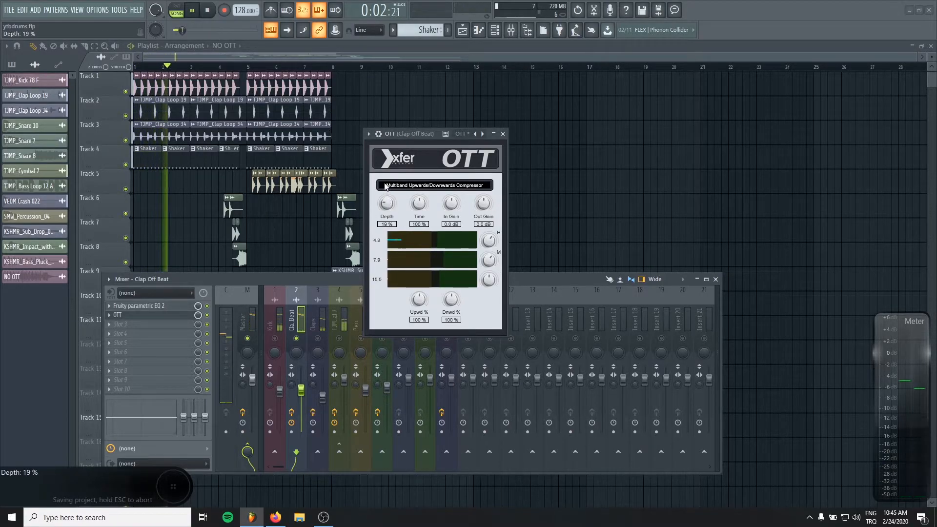
drag(386, 203, 386, 179)
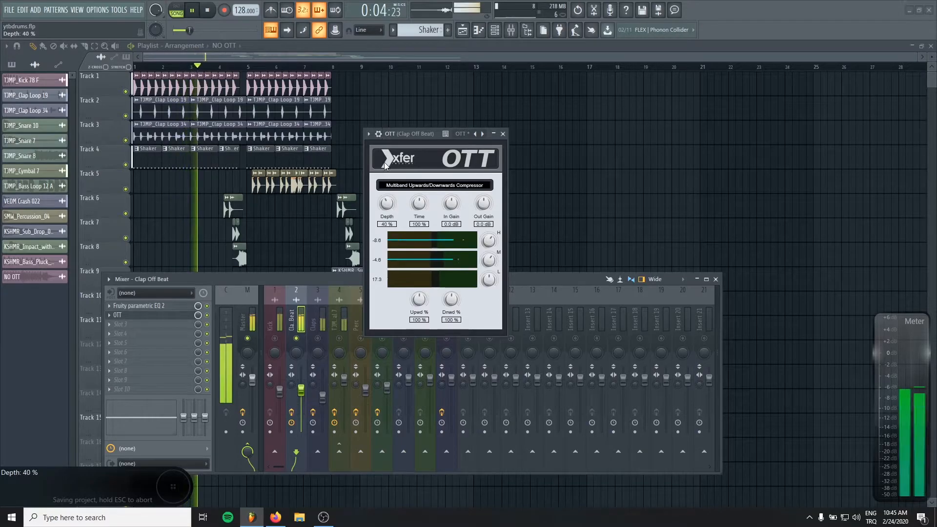
drag(386, 202, 386, 215)
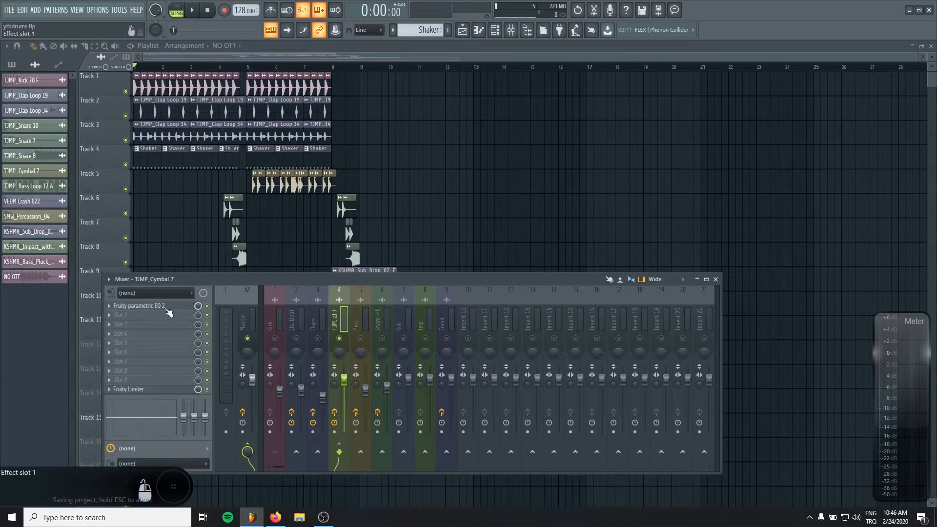
Load OTT on TIMP_Cymbal 7 with depth at 19% and output gain around 4 dB.
click(260, 389)
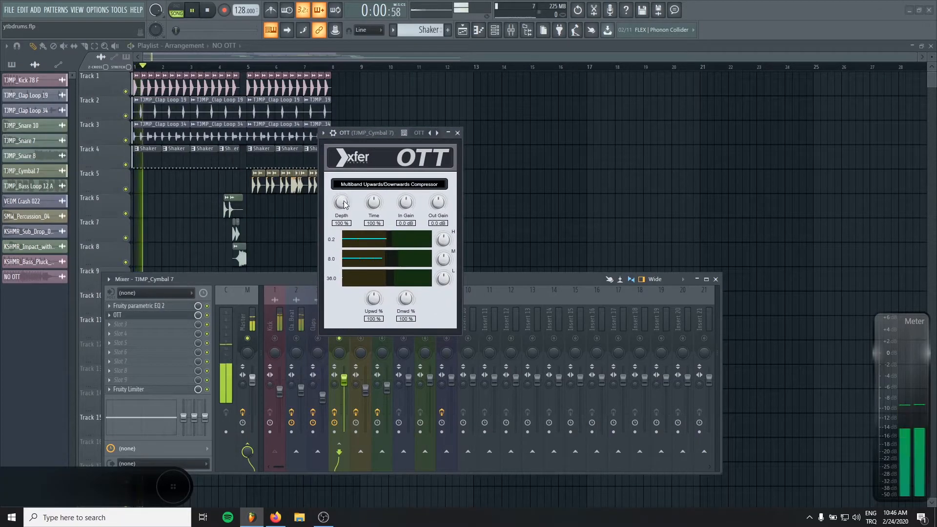
drag(342, 202, 341, 227)
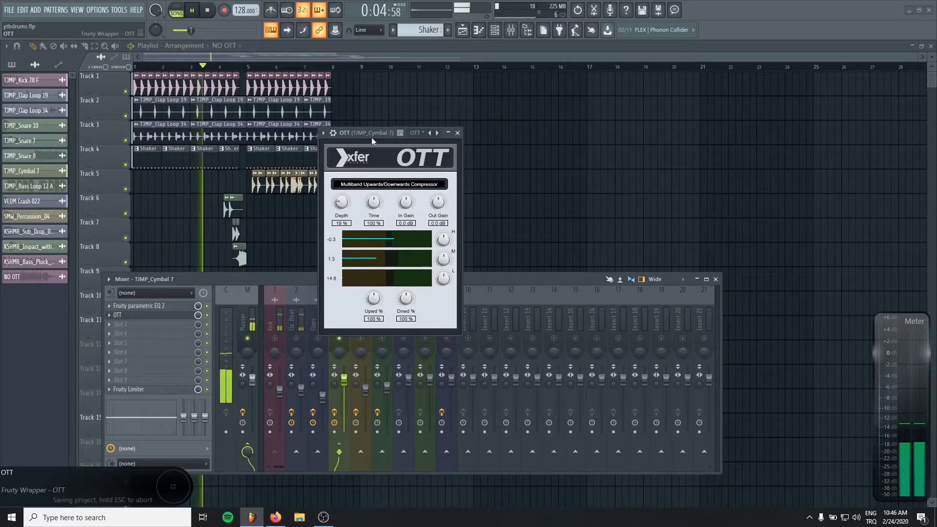
drag(437, 201, 438, 192)
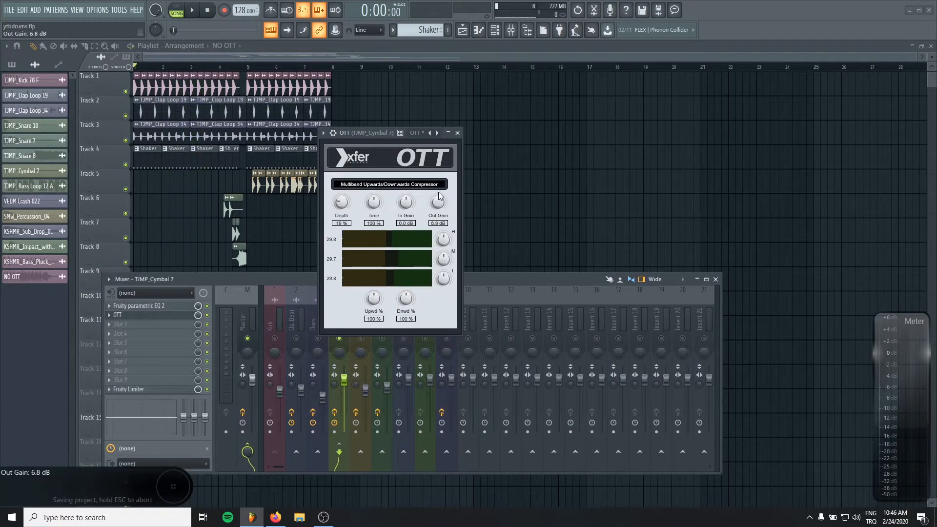
drag(437, 202, 437, 208)
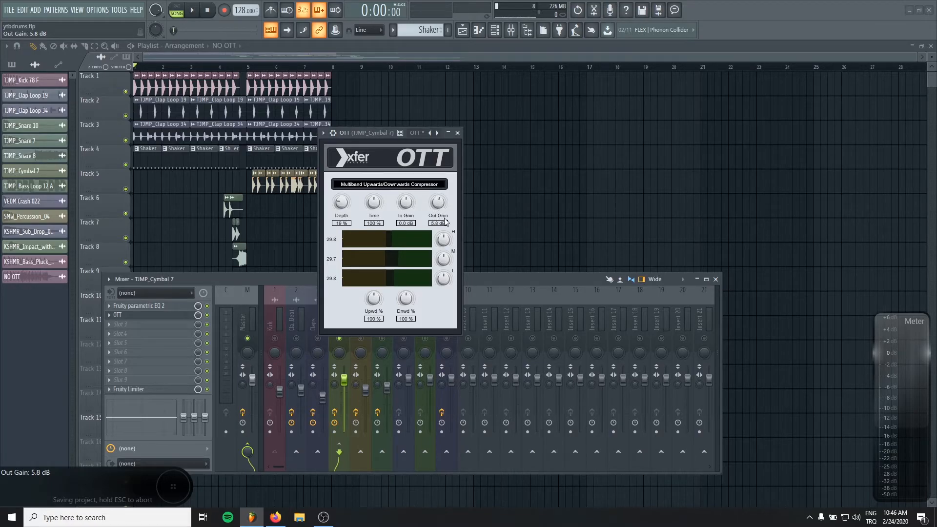
drag(438, 202, 438, 192)
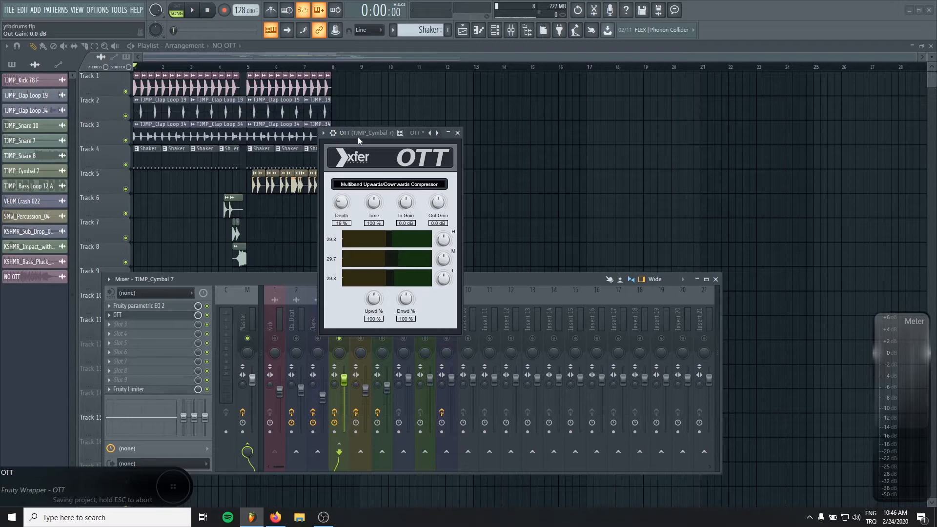
drag(438, 202, 438, 191)
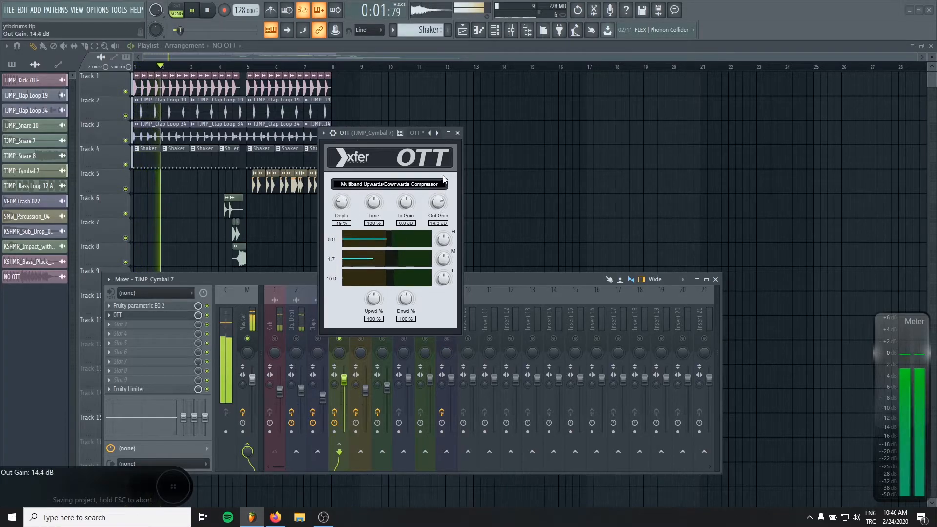
drag(438, 202, 439, 215)
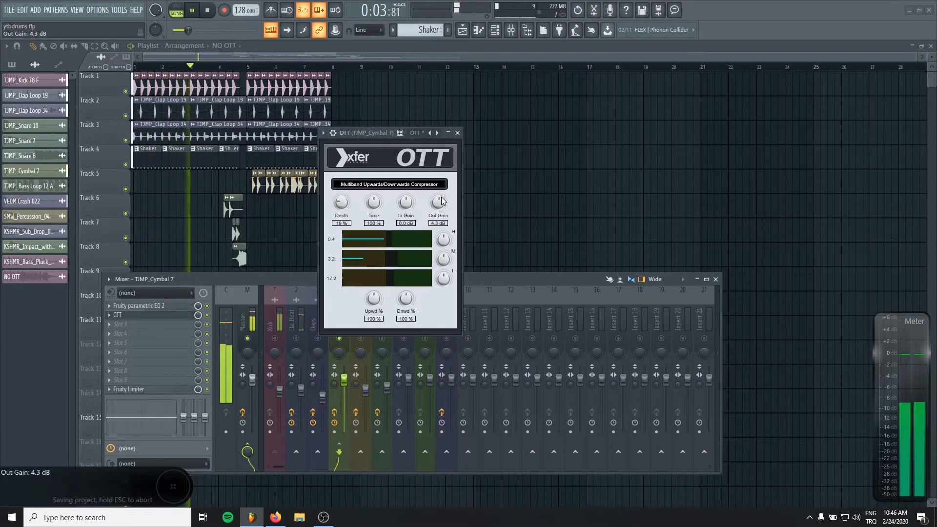
drag(340, 202, 341, 191)
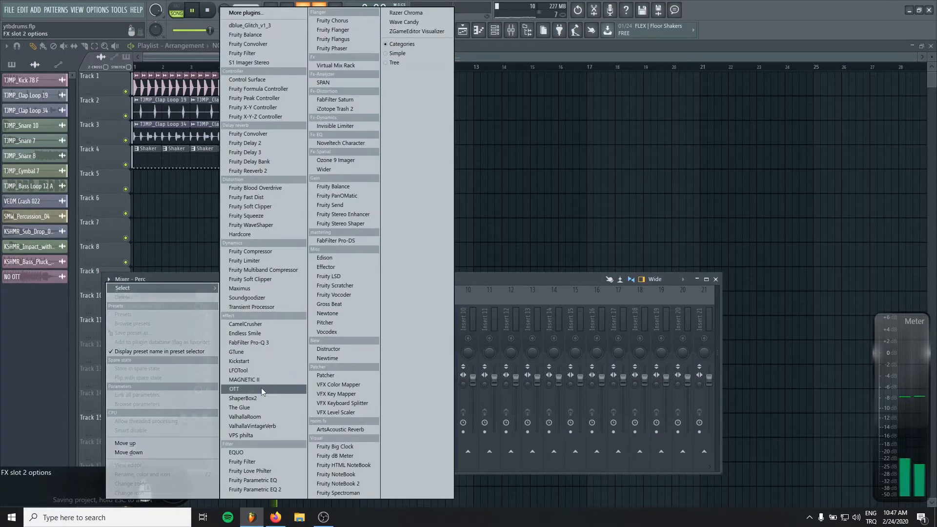
Load OTT onto the Perc insert and lower its depth to about 46%.
click(234, 389)
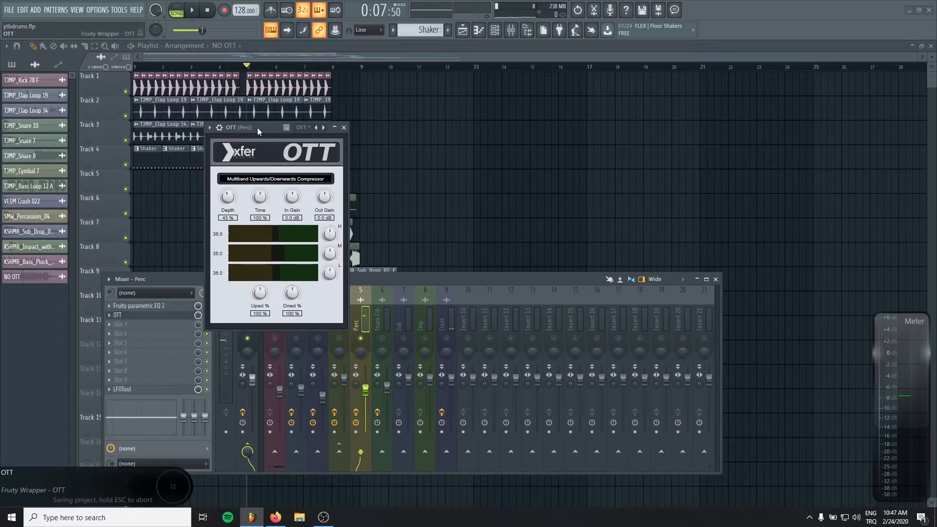
drag(227, 196, 227, 192)
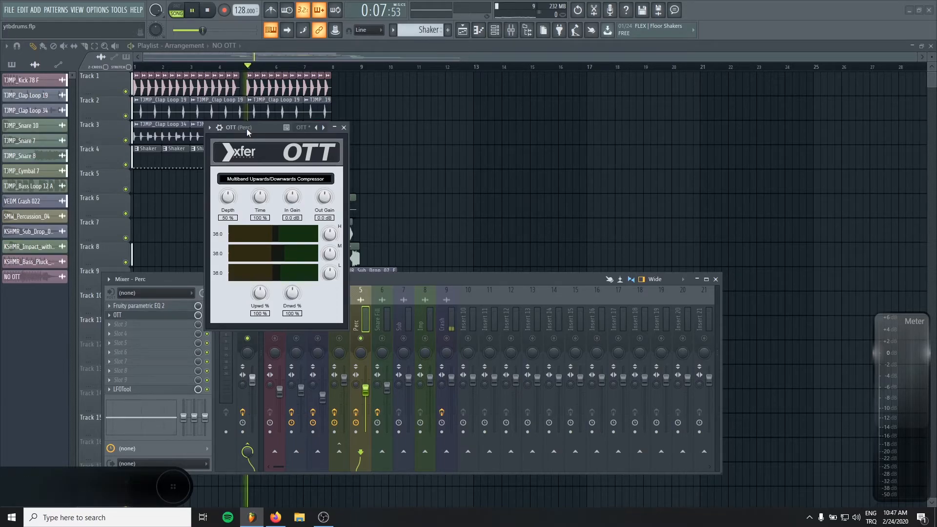
drag(227, 197, 227, 203)
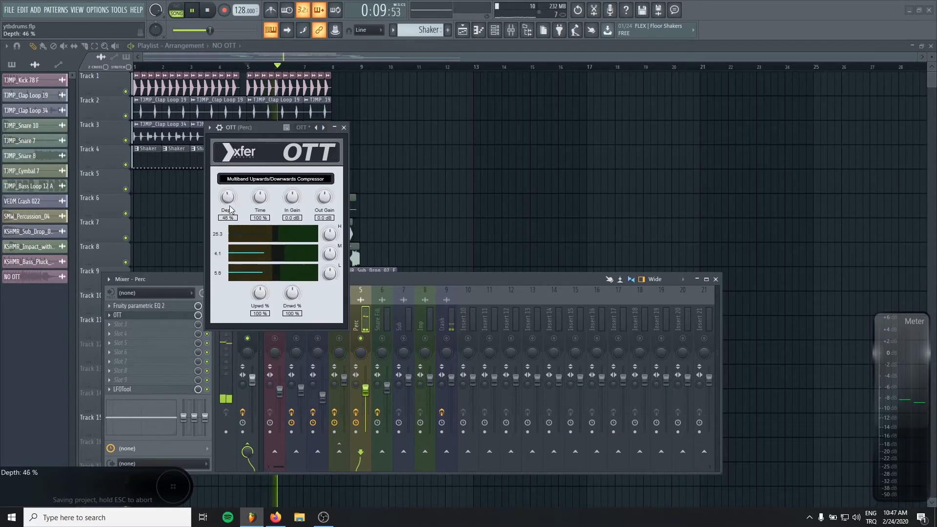
drag(227, 197, 228, 206)
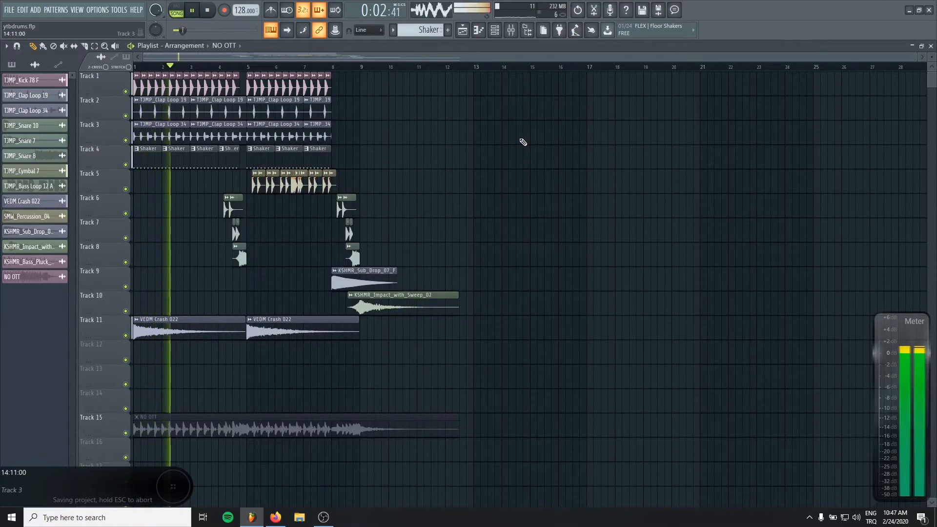
Restart the loop, reopen the Mixer and tweak the TIMP_Cymbal 7 volume.
click(207, 11)
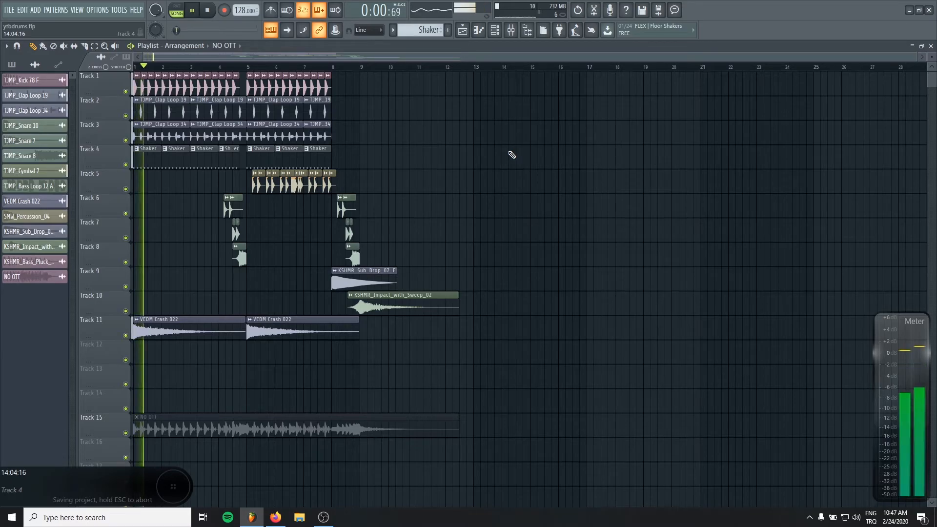
click(509, 30)
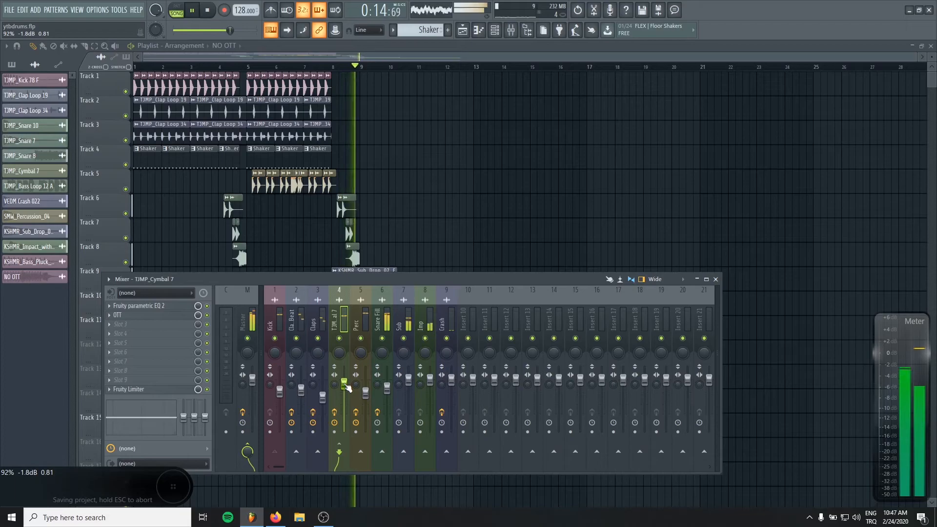
click(207, 11)
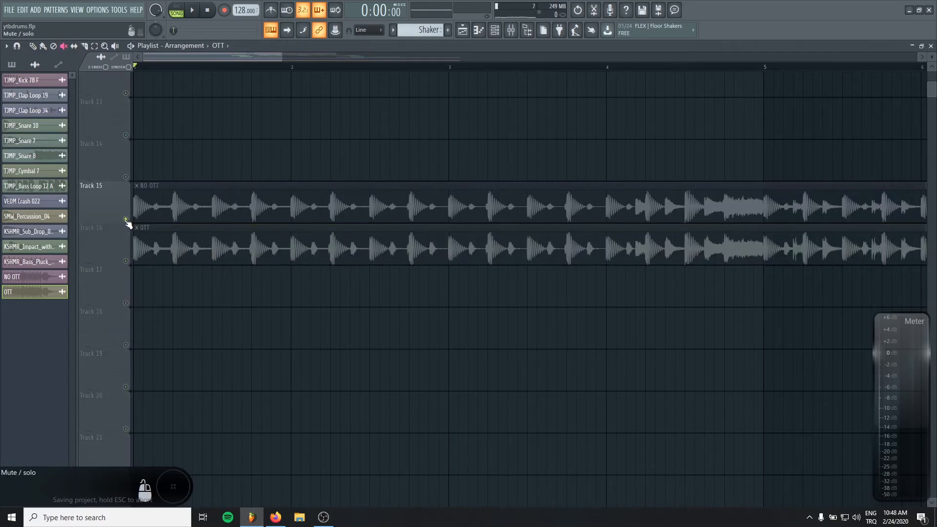
Mute the NO OTT bounce on Track 15 and toggle to audition the OTT bounce on Track 16.
click(191, 10)
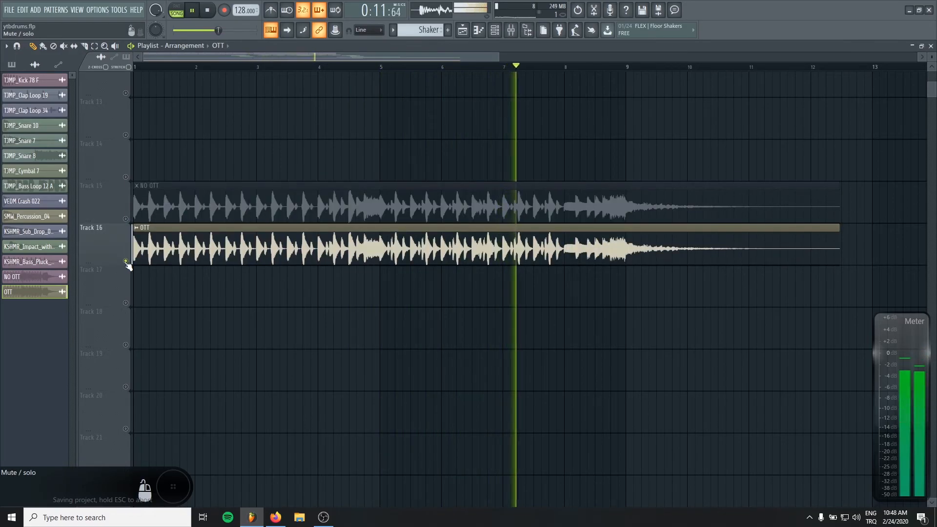
click(207, 10)
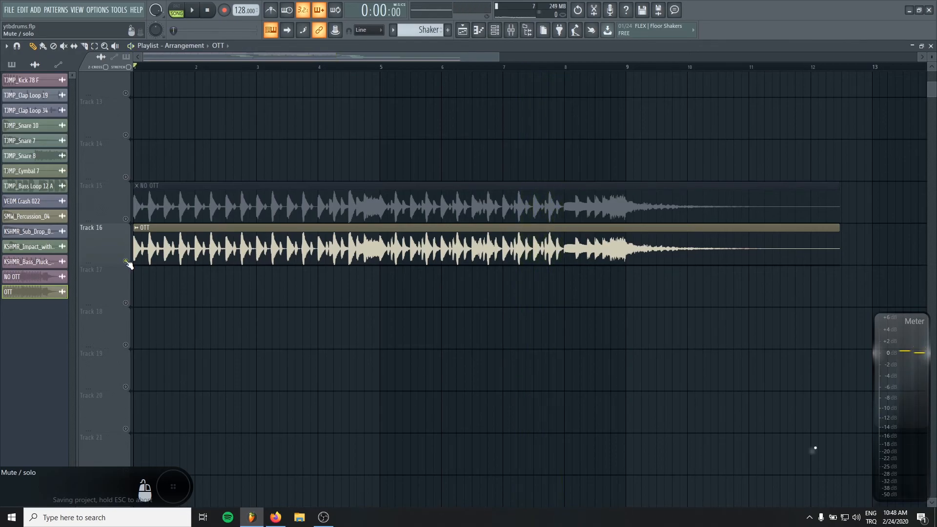